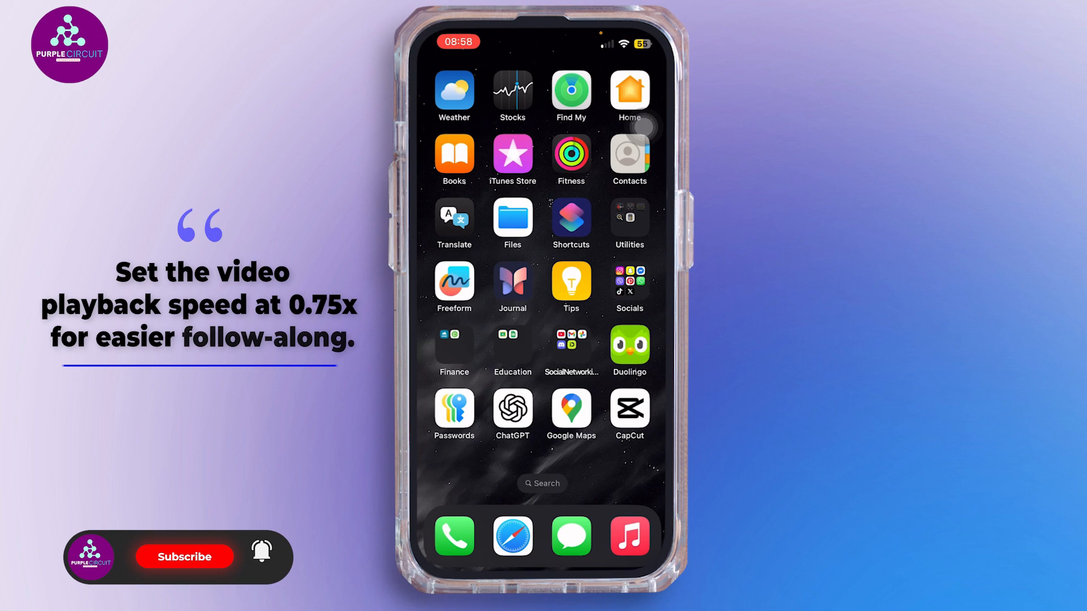
- Open the Social Networking folder containing Discord on the Home Screen
{"action": "left_click", "coordinate": [184, 556]}
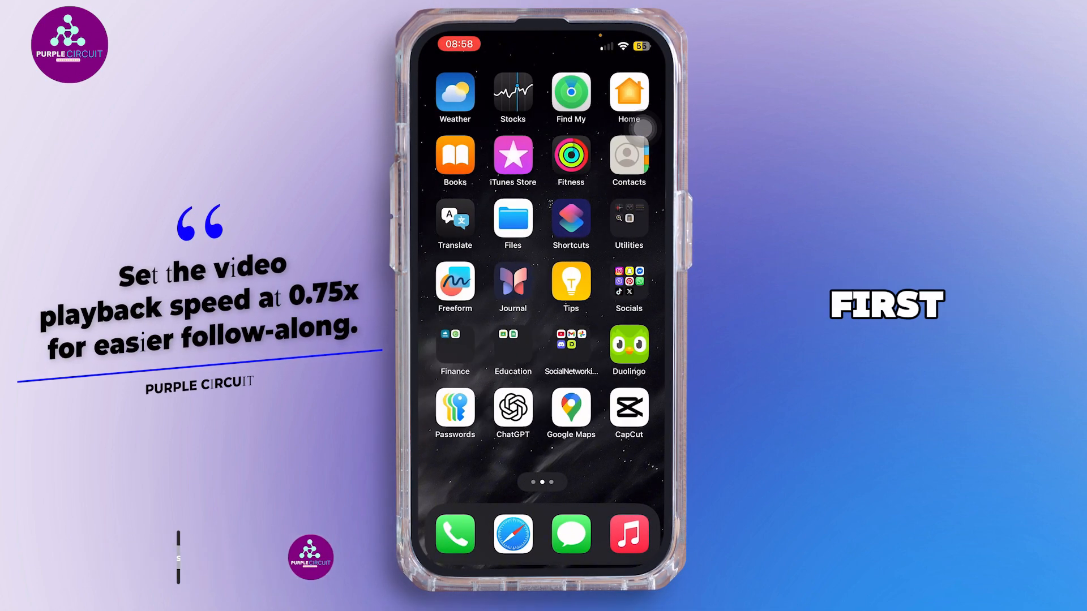
{"action": "left_click", "coordinate": [570, 342]}
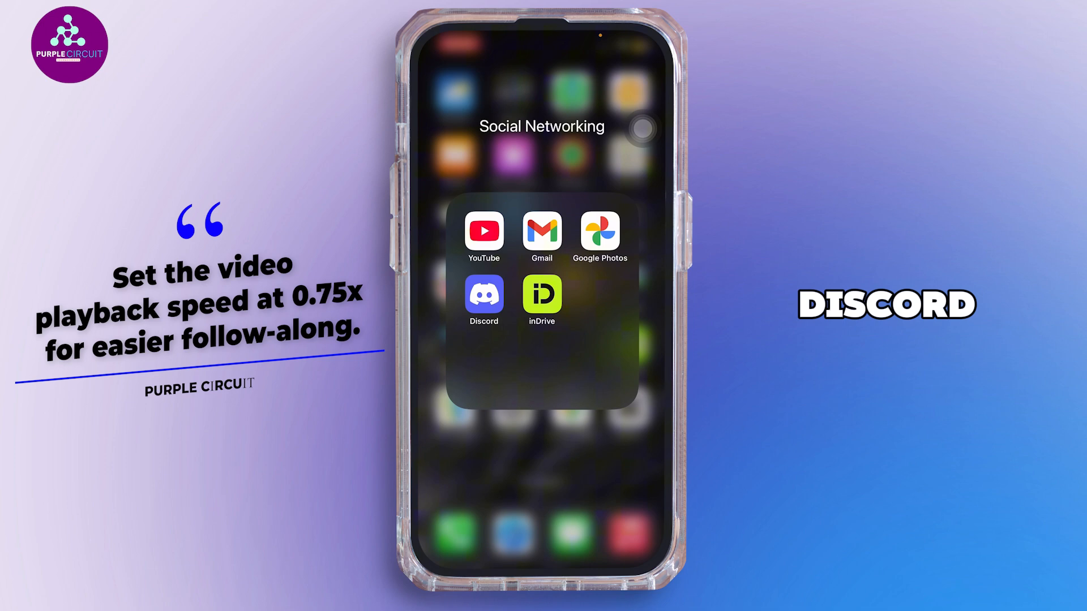
- Launch Discord and reach Settings through the You tab's gear icon
{"action": "left_click", "coordinate": [483, 294]}
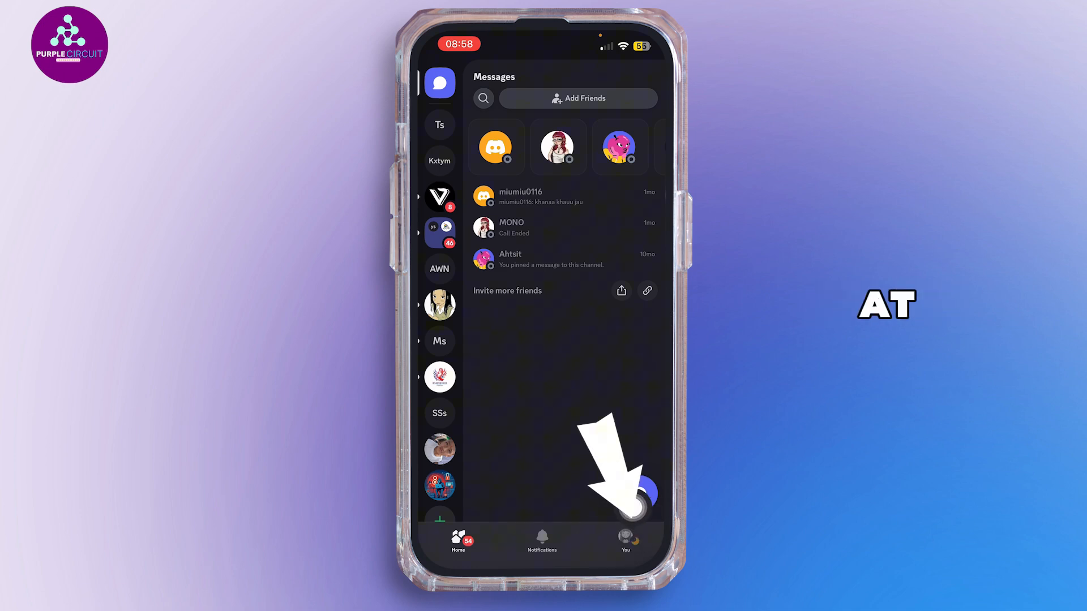
{"action": "left_click", "coordinate": [625, 541]}
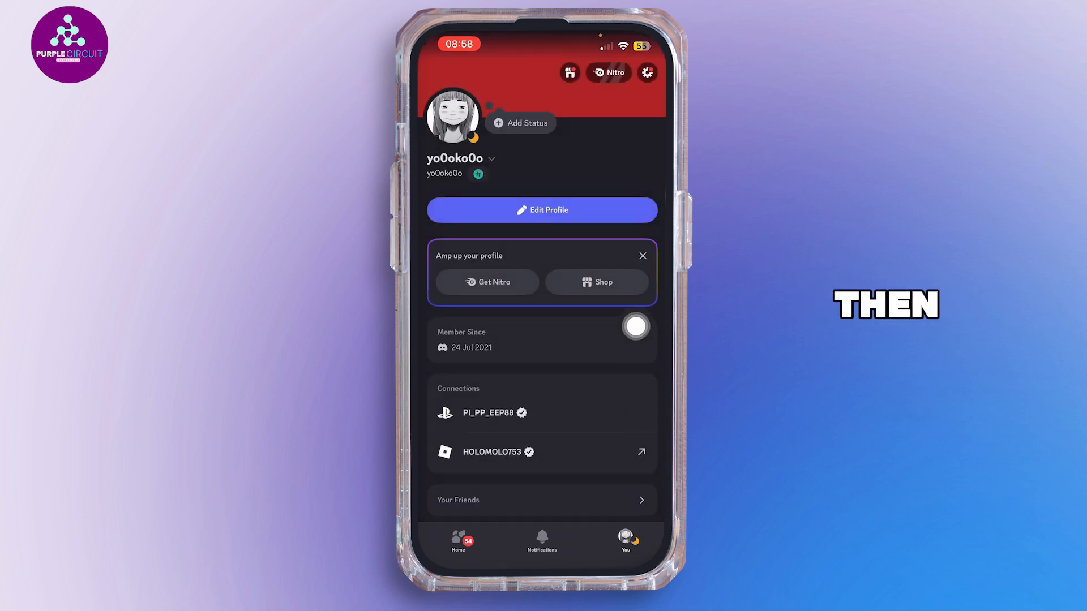
{"action": "left_click", "coordinate": [646, 72]}
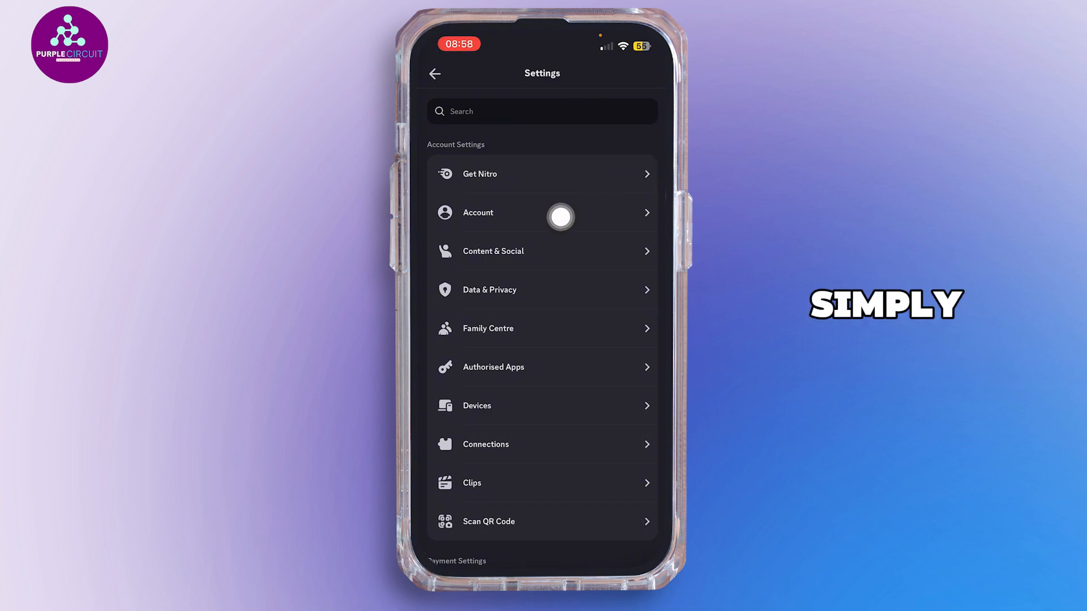
- Open Account settings and switch the SMS Backup Authentication toggle off
{"action": "left_click", "coordinate": [544, 212]}
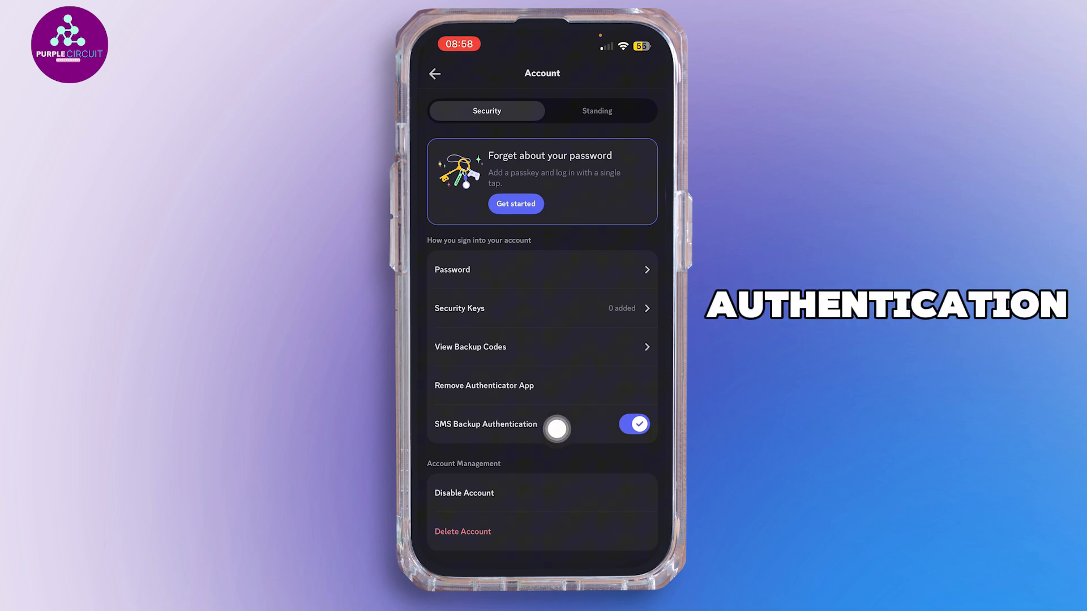
{"action": "left_click", "coordinate": [633, 424]}
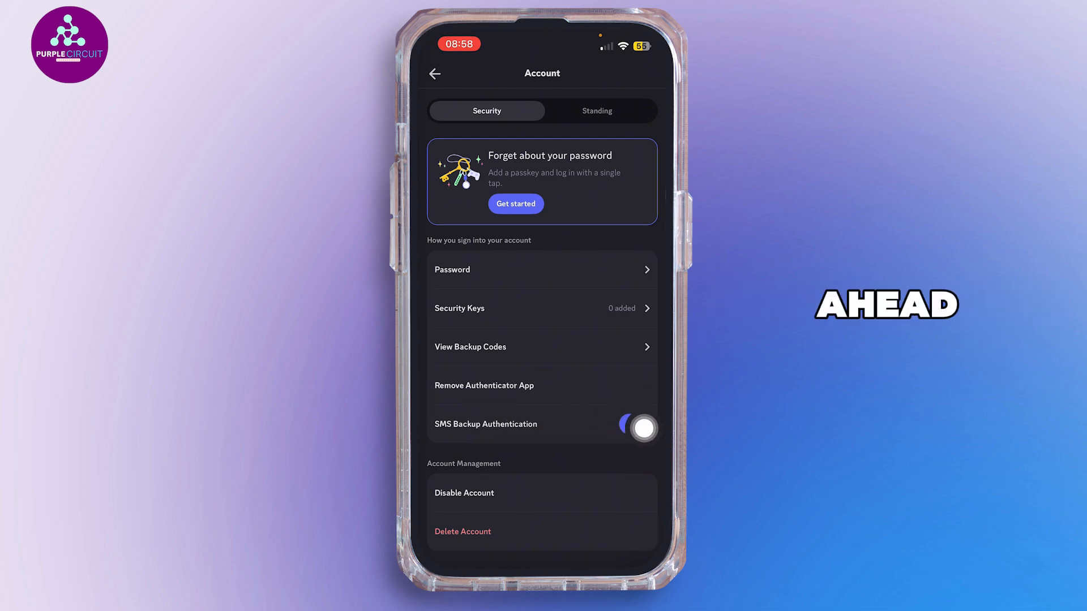
{"action": "left_click", "coordinate": [633, 423]}
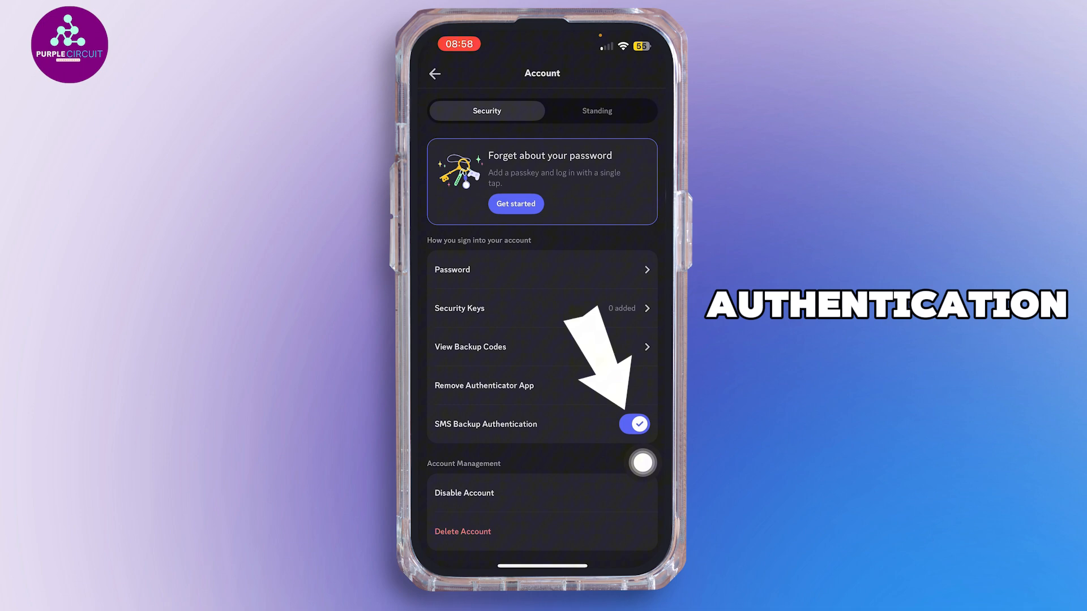
{"action": "left_click", "coordinate": [633, 424]}
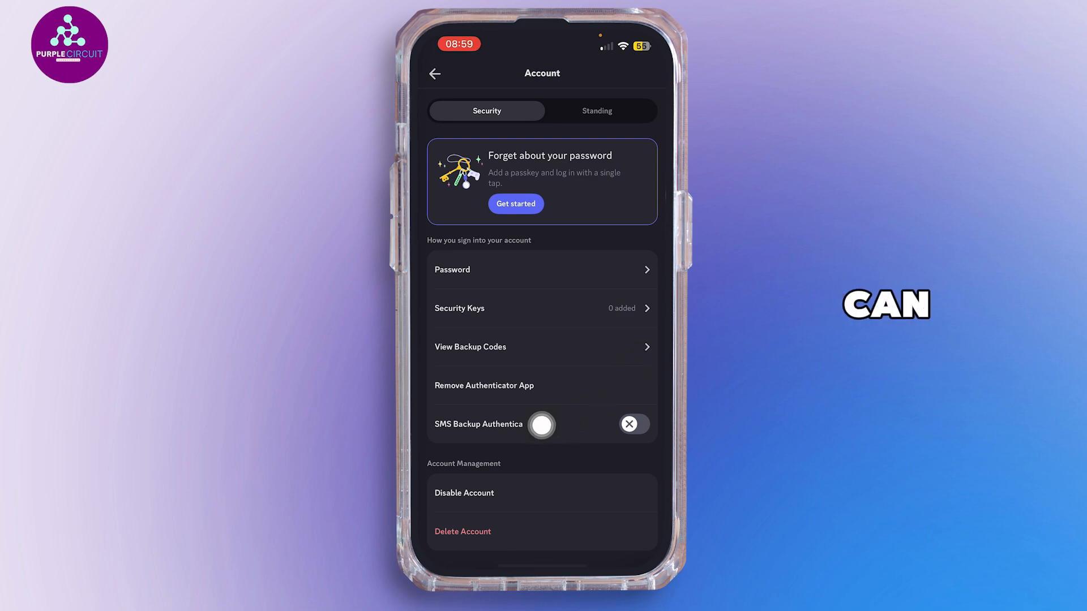
- Exit Discord to the Home Screen and swipe between pages
{"action": "left_click", "coordinate": [542, 424]}
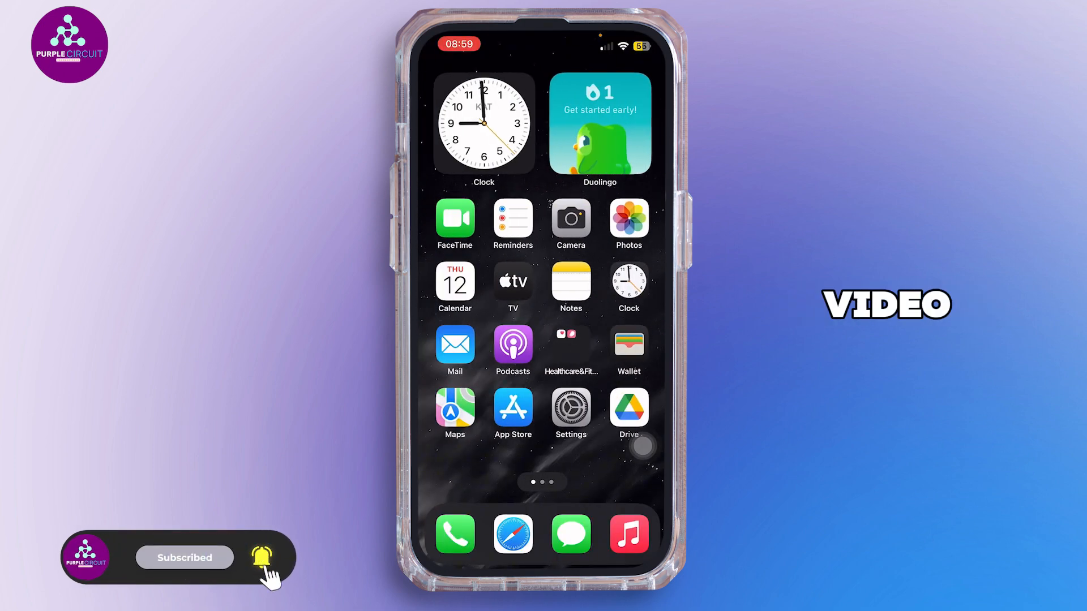
{"action": "scroll", "scroll_direction": "left", "scroll_amount": 3}
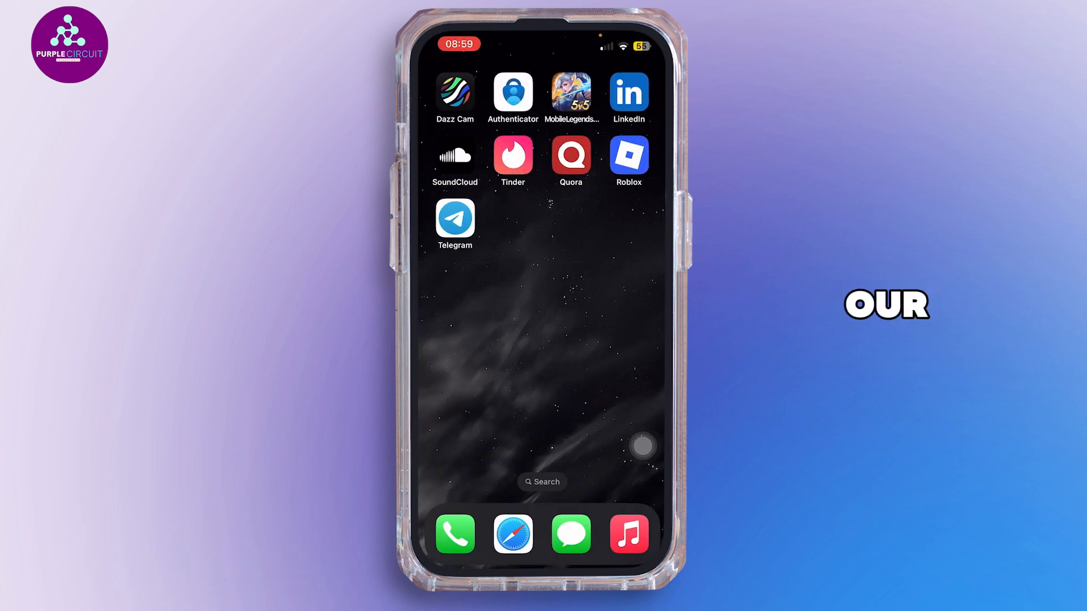